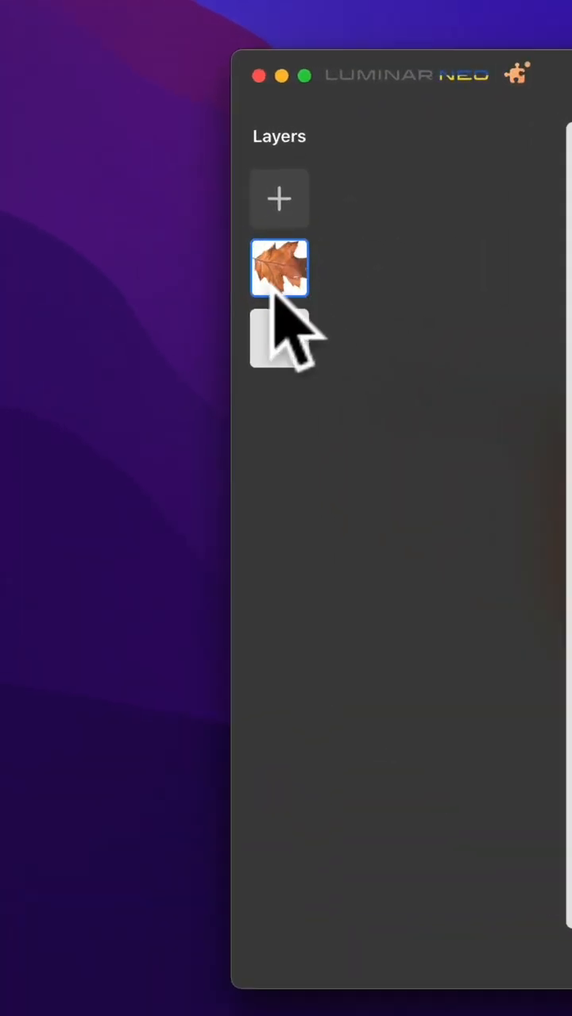
Step: Select the leaf image layer in the Layers panel to show its transform frame
{"action": "left_click", "coordinate": [278, 268]}
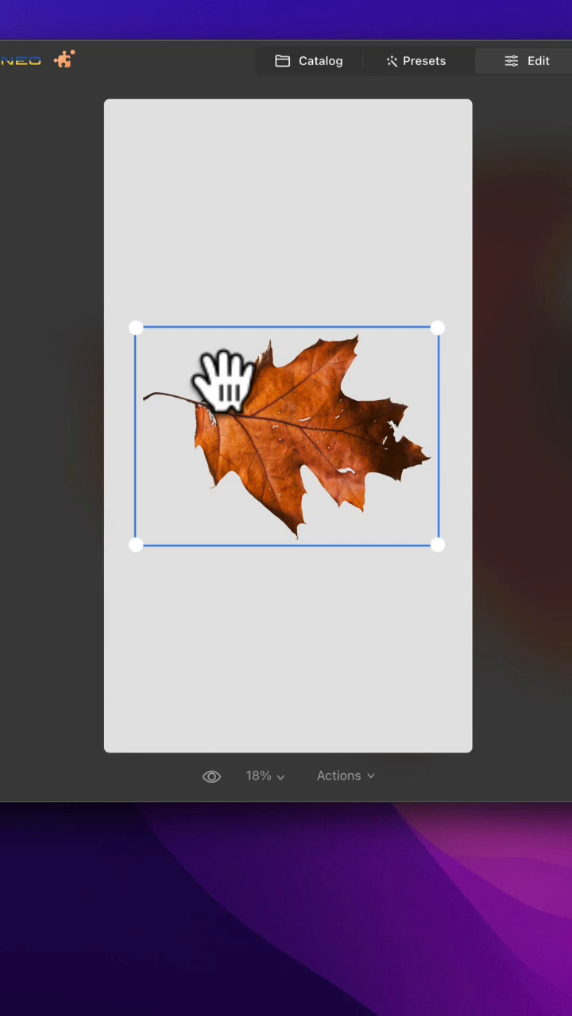
{"action": "mouse_move", "coordinate": [435, 337]}
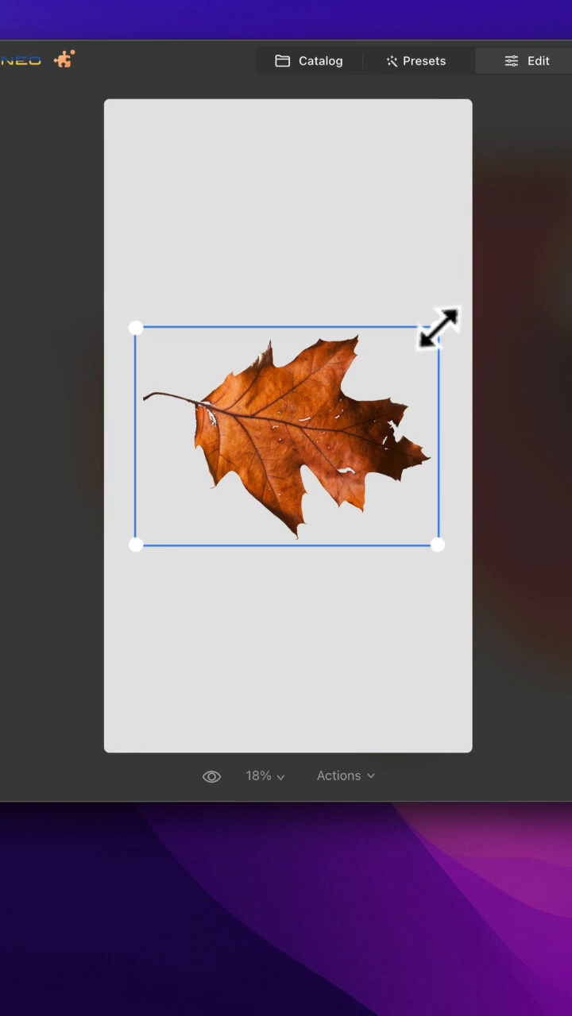
Step: Scale the leaf up slightly by dragging its top-right corner handle
{"action": "left_click_drag", "start_coordinate": [441, 328], "coordinate": [425, 327]}
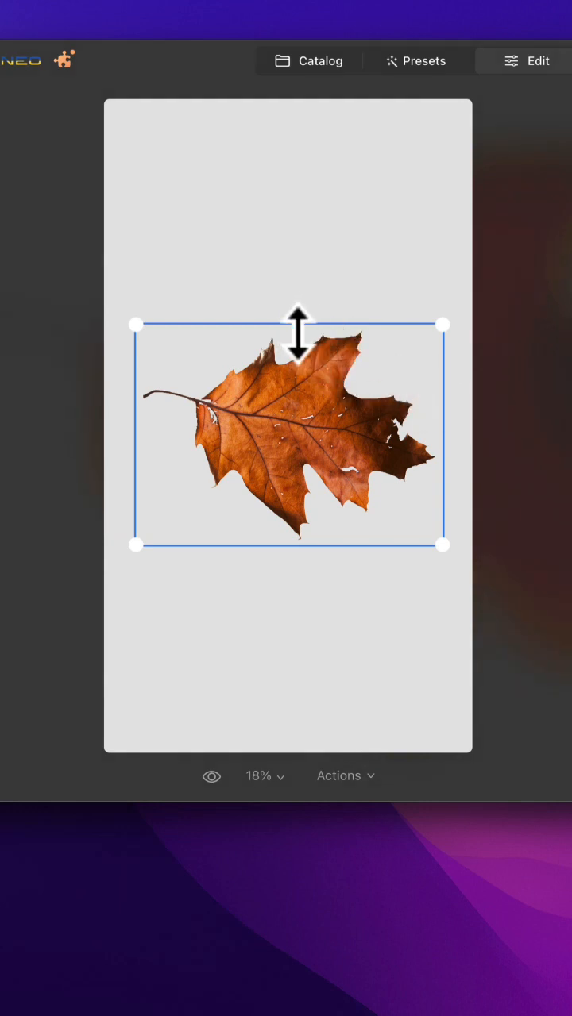
Step: Stretch the leaf from its top edge and move it back just above the canvas centre
{"action": "left_click_drag", "start_coordinate": [295, 324], "coordinate": [295, 343]}
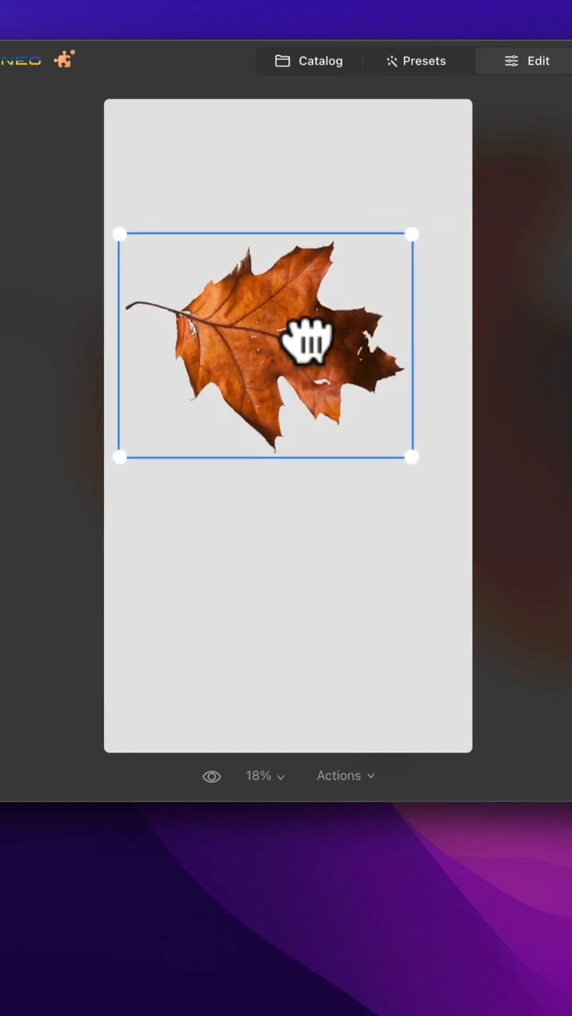
{"action": "left_click_drag", "start_coordinate": [301, 346], "coordinate": [330, 425]}
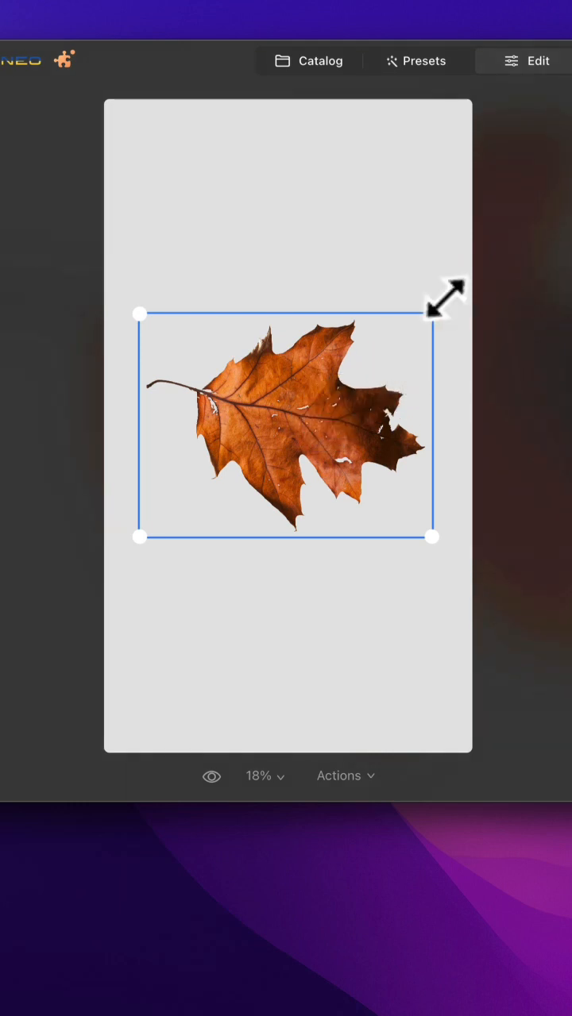
Step: Rotate the leaf from sideways to upright, stem pointing down
{"action": "left_click_drag", "start_coordinate": [446, 301], "coordinate": [409, 252]}
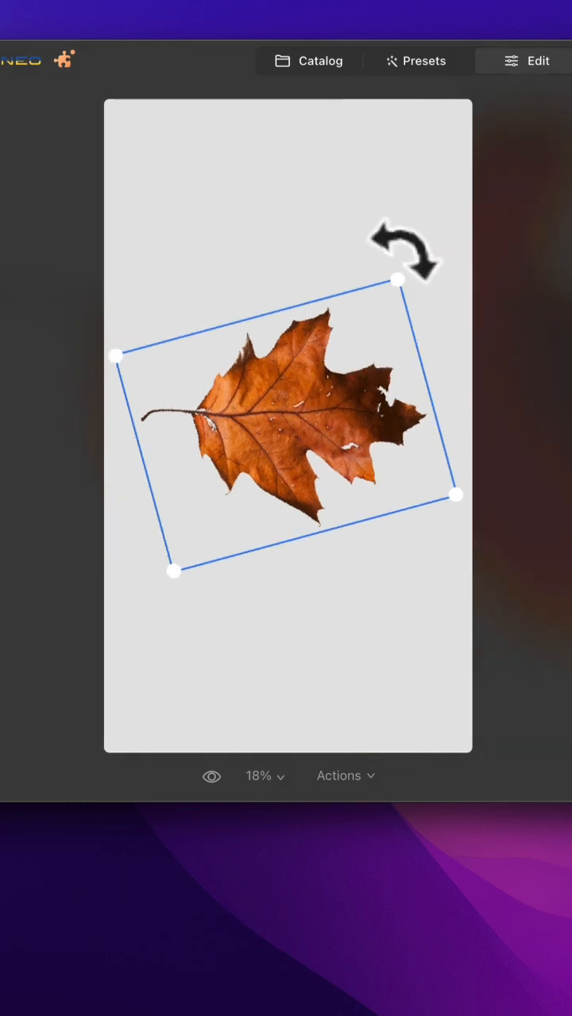
{"action": "left_click_drag", "start_coordinate": [409, 254], "coordinate": [186, 282]}
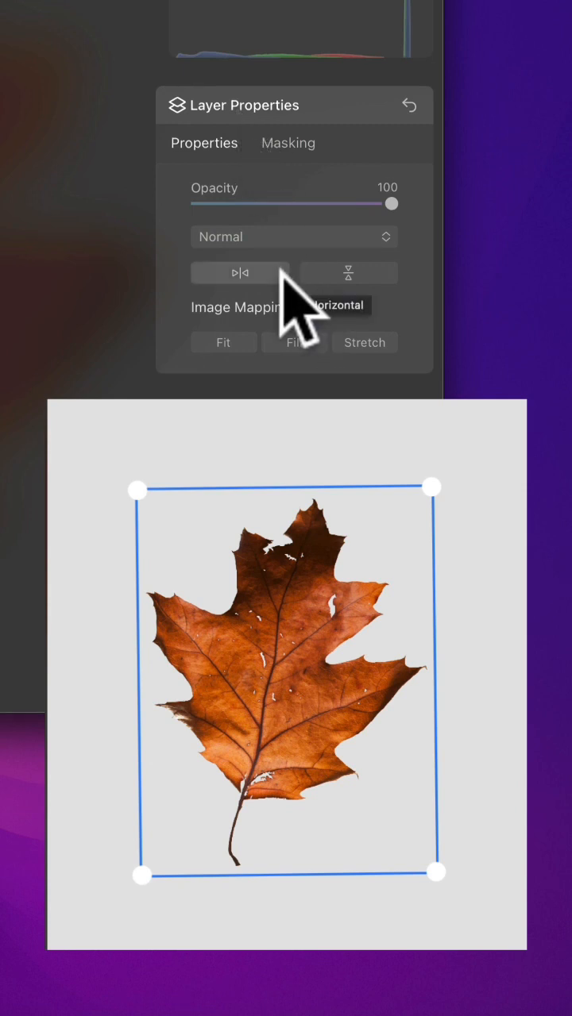
Step: Flip the leaf vertically in Layer Properties so its stem points up
{"action": "left_click", "coordinate": [347, 273]}
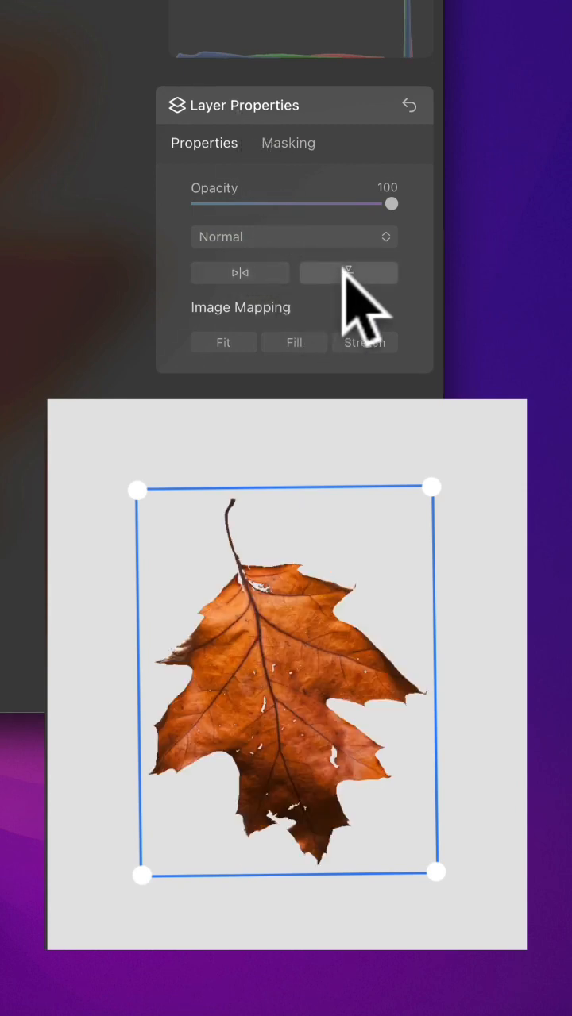